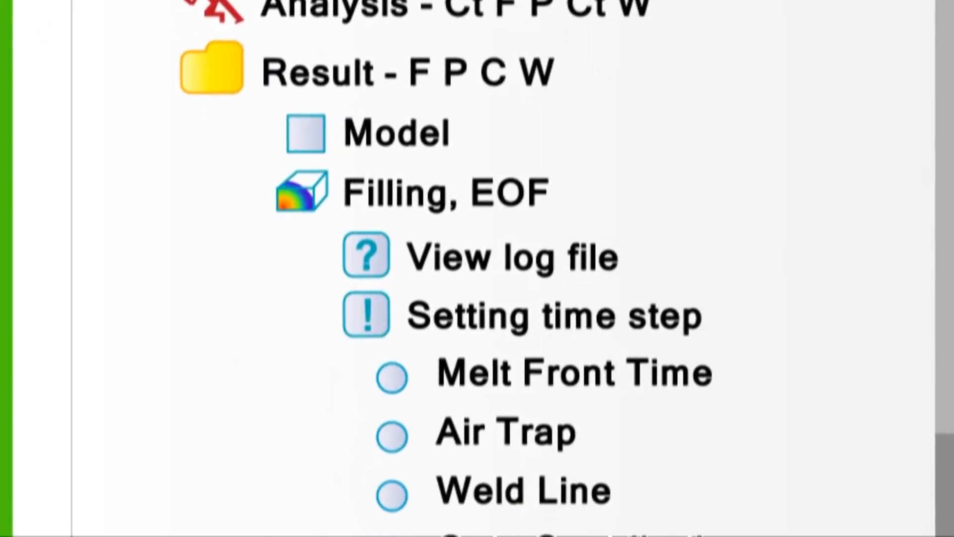
scroll("down", 3)
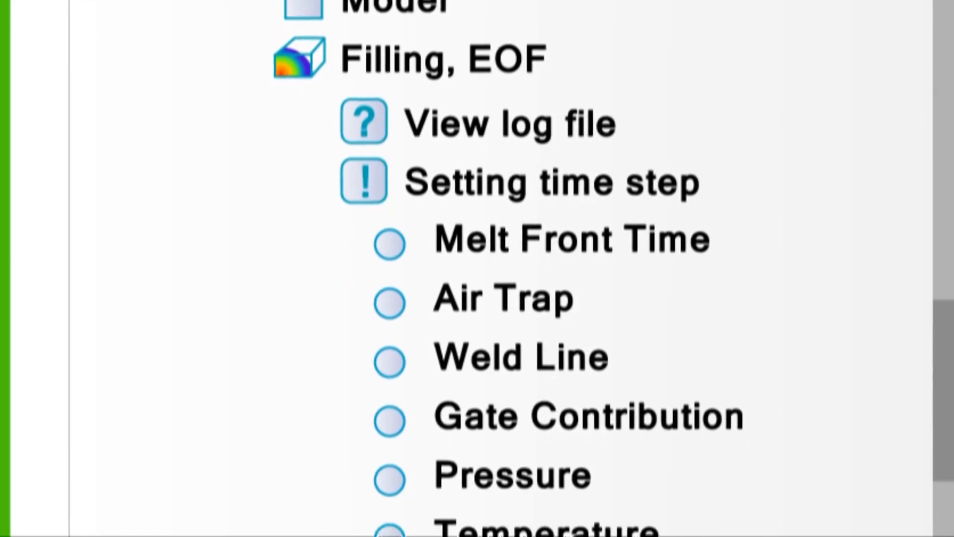